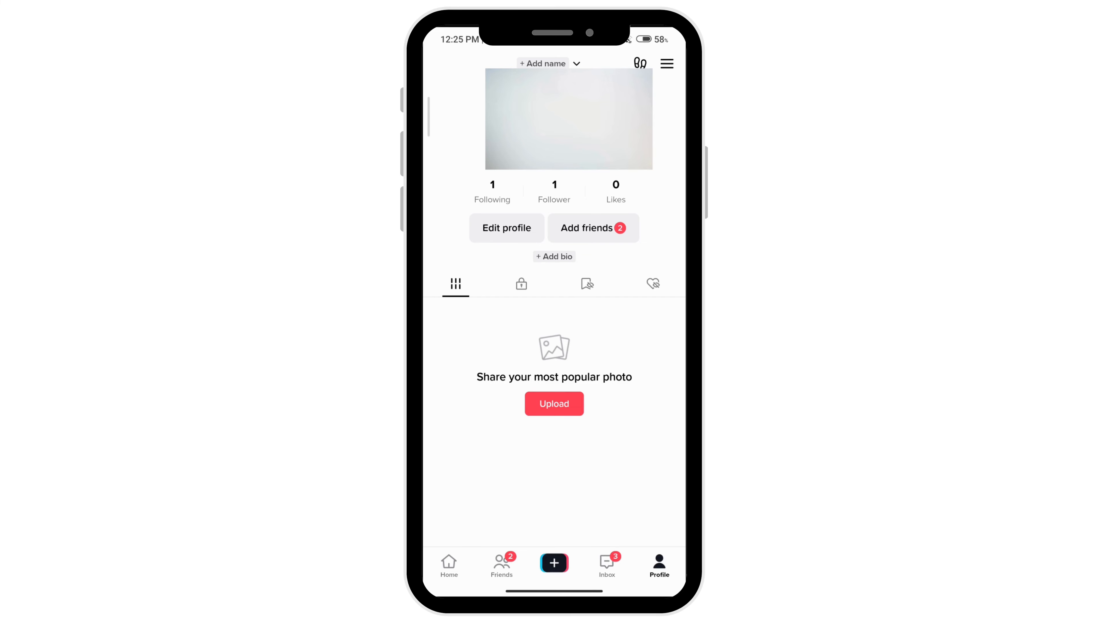
- Bring up the profile's options sheet from the top-right menu on the Profile page
click(666, 63)
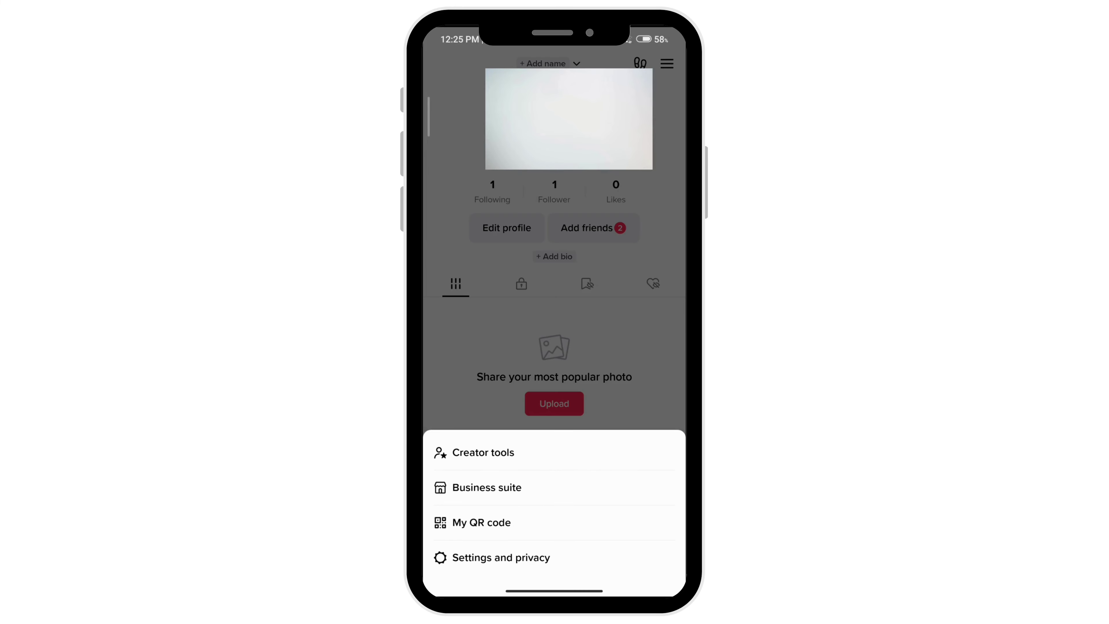
- Reach Download TikTok data via Settings and privacy and view the empty Download data list
click(501, 558)
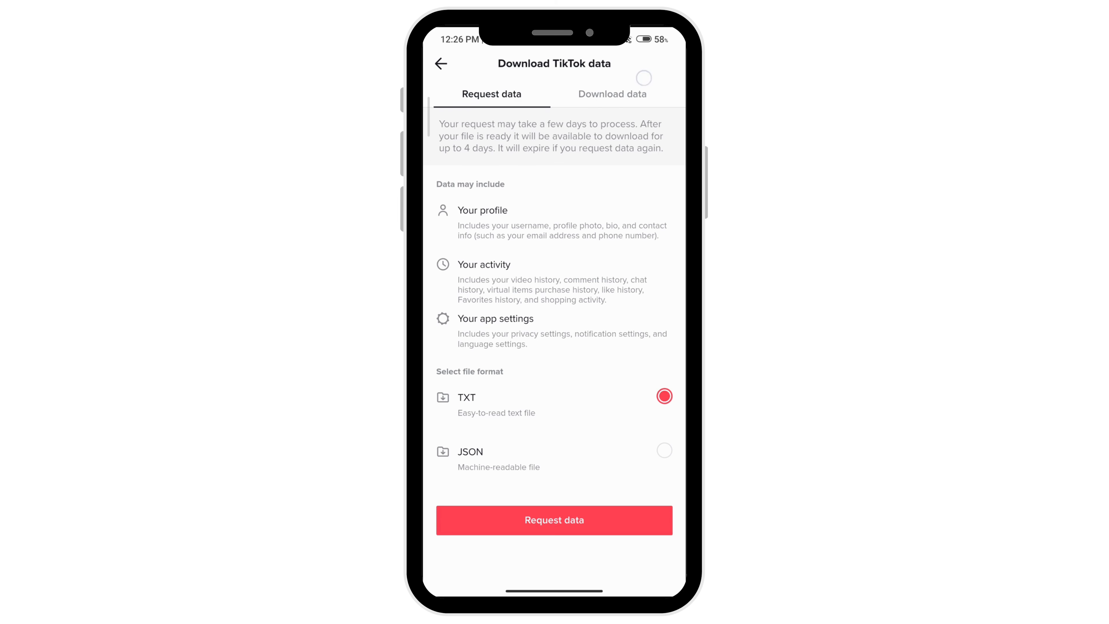
click(612, 93)
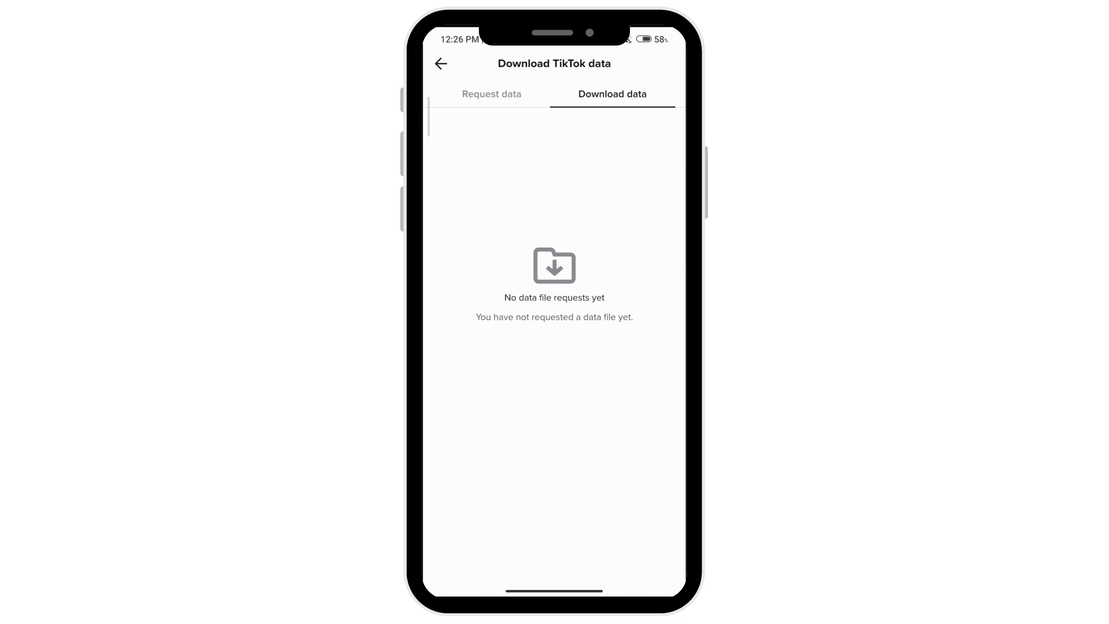
- Return to the Account settings list with no data request made
click(441, 63)
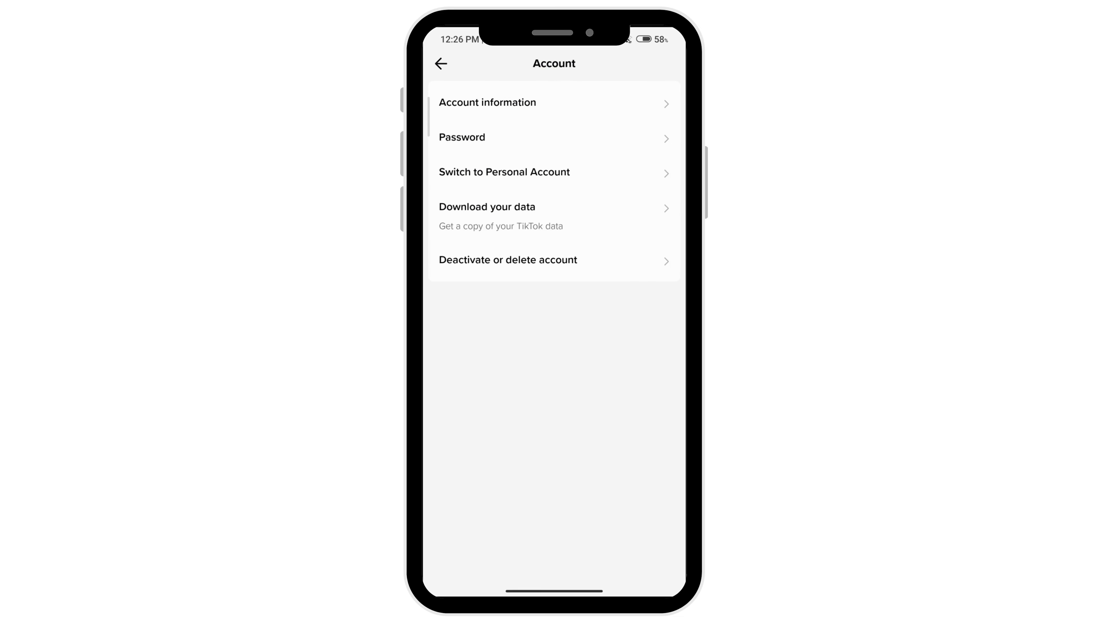